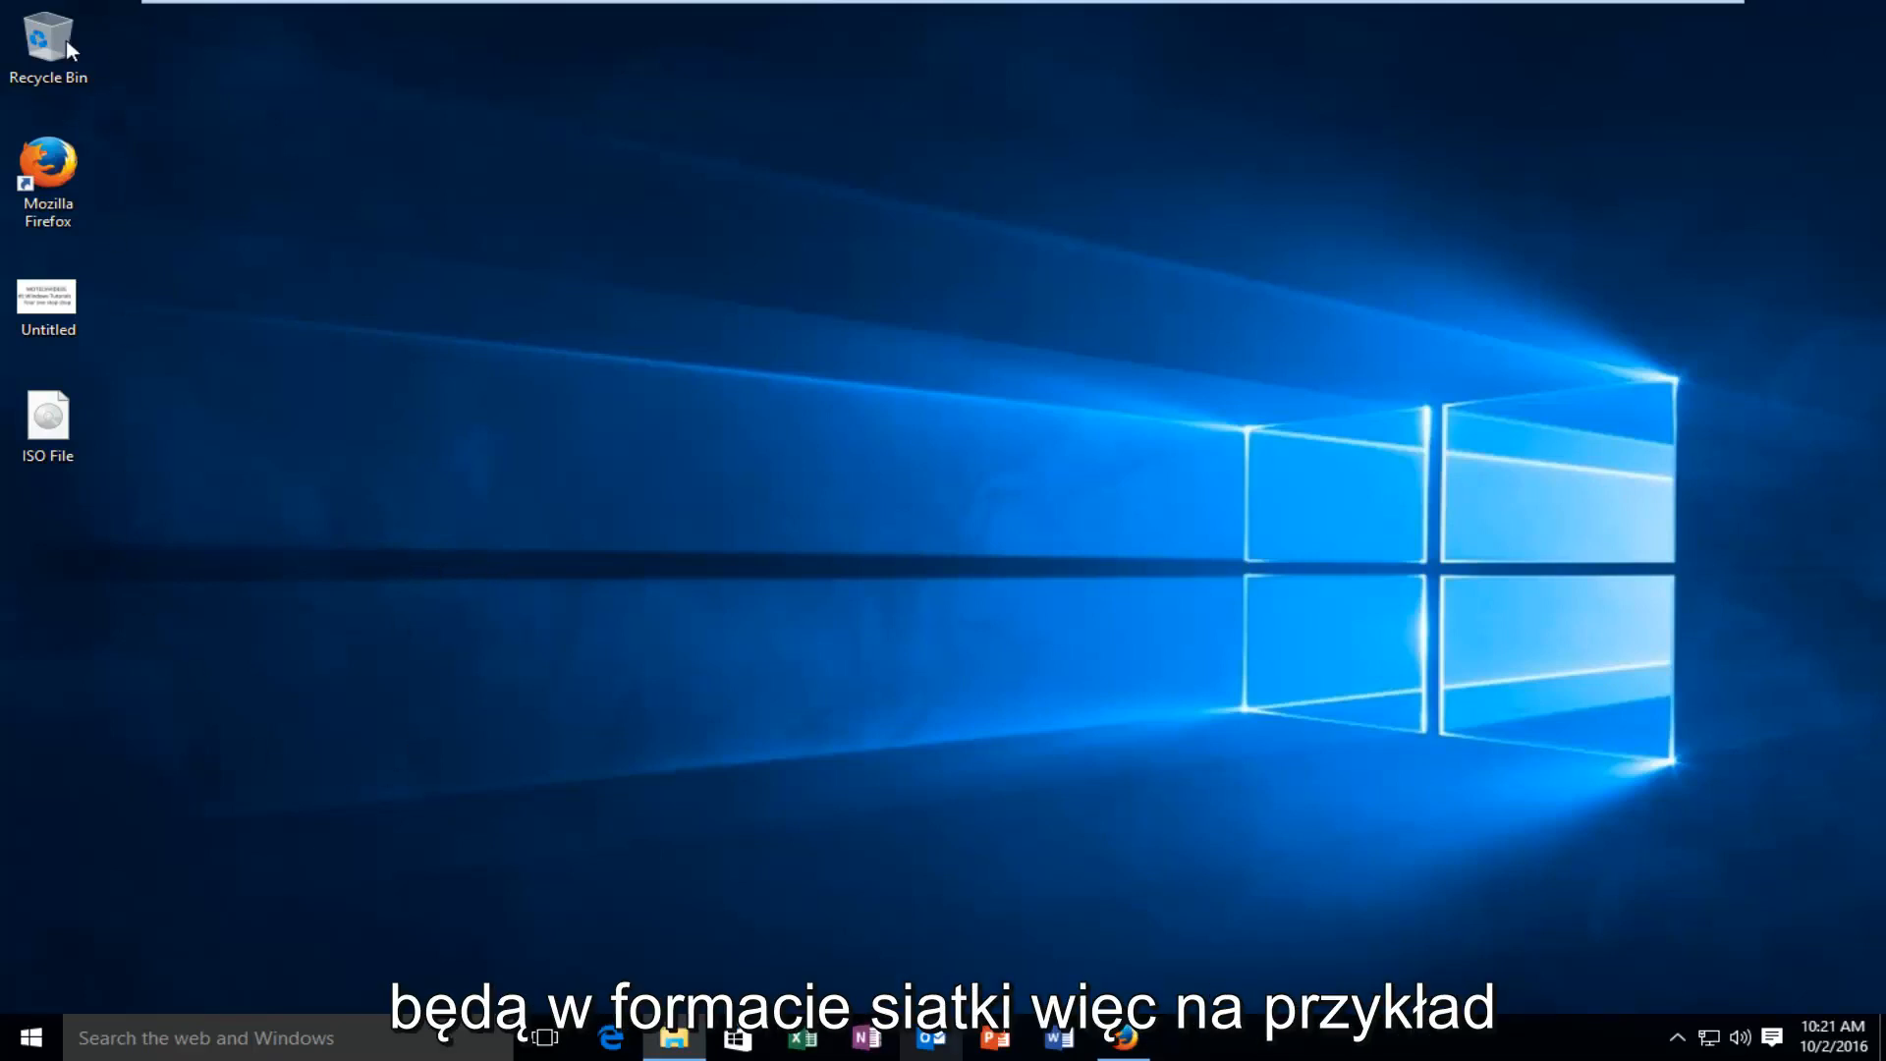
# Step: Drag the Untitled icon one grid column to the right of its original spot
pyautogui.click(40, 311)
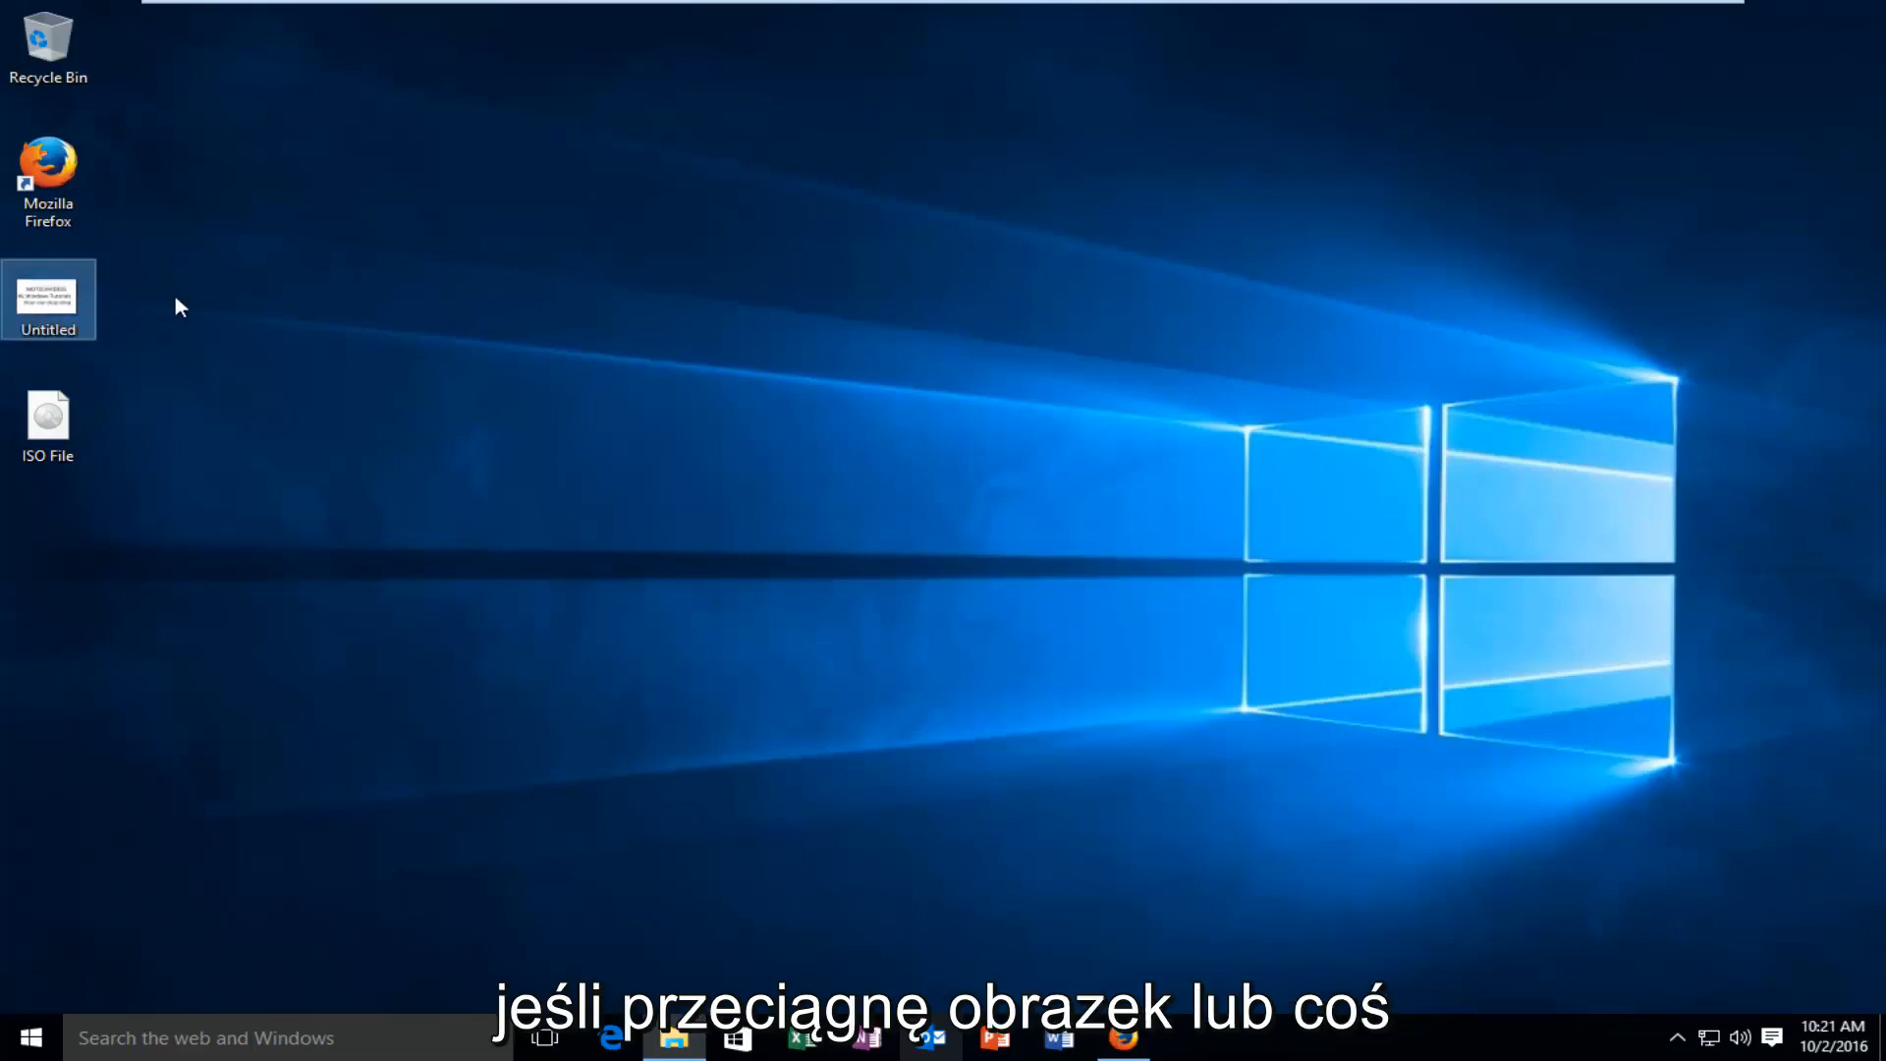
pyautogui.moveTo(48, 299); pyautogui.dragTo(243, 299)
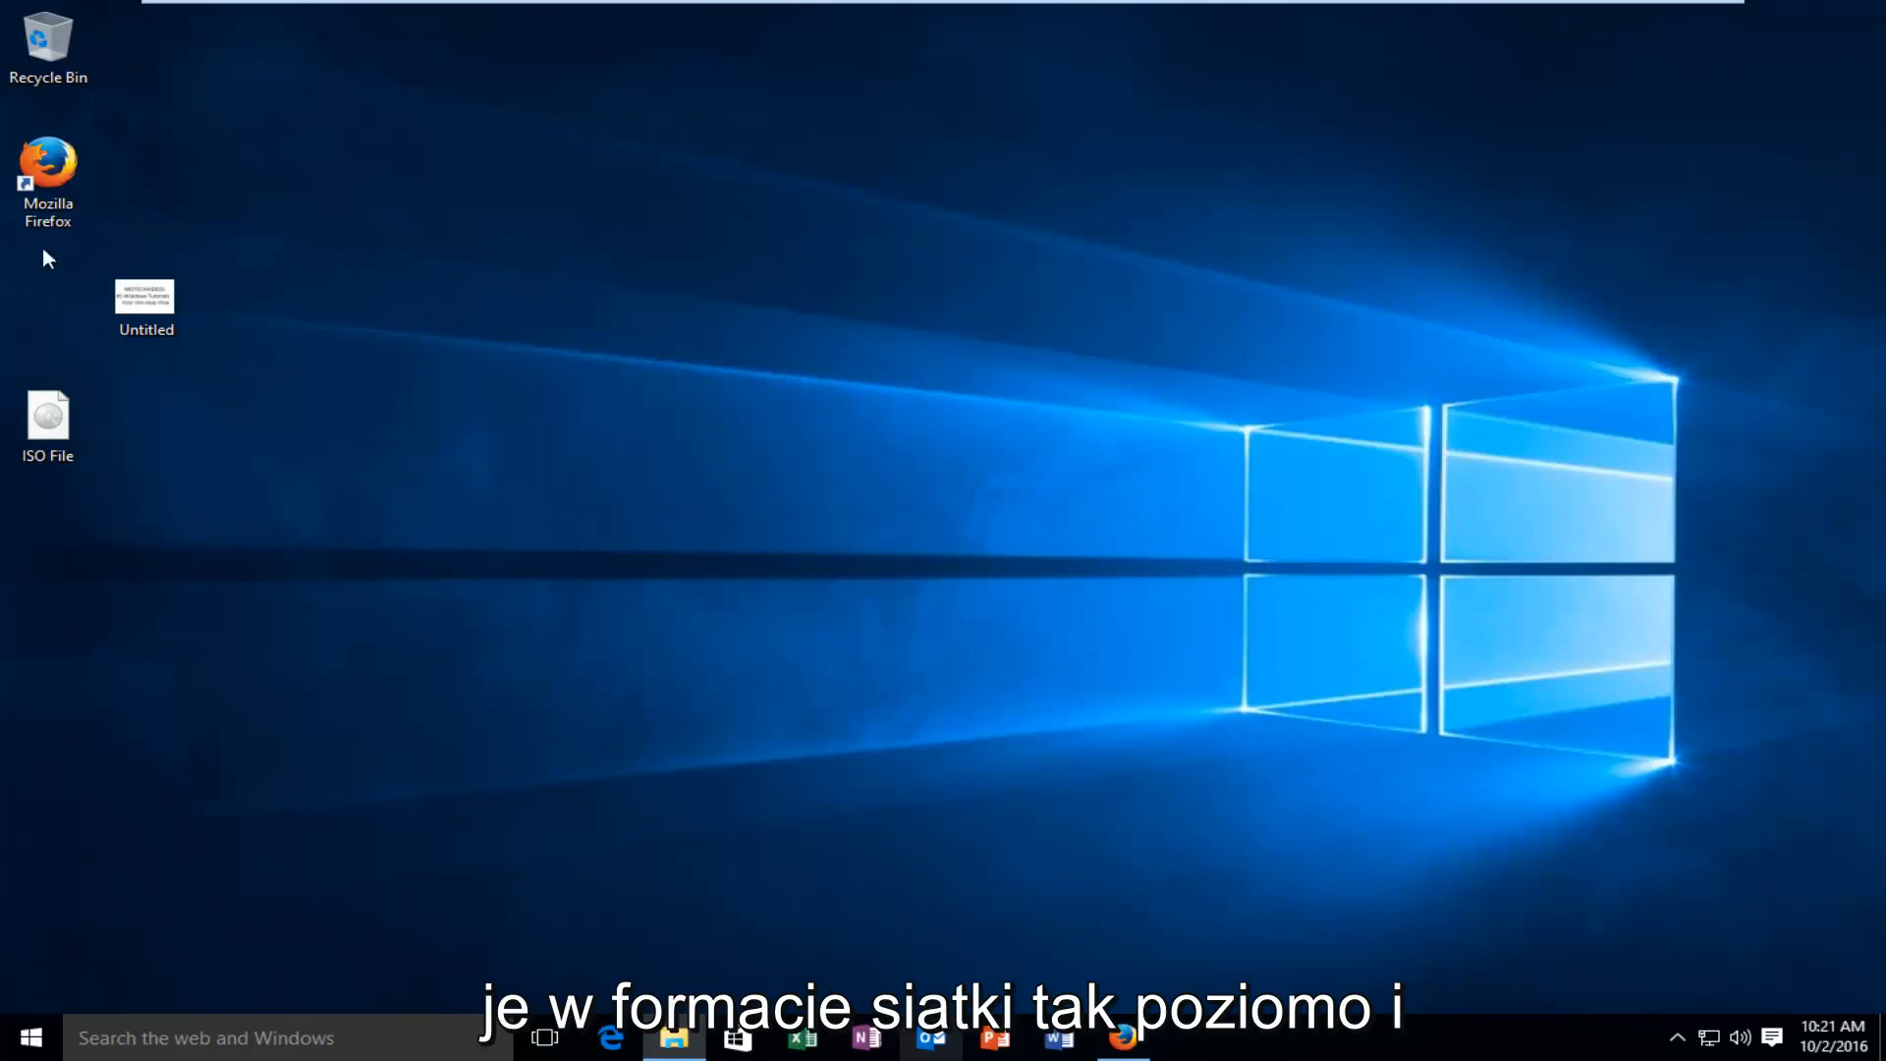
pyautogui.moveTo(468, 416)
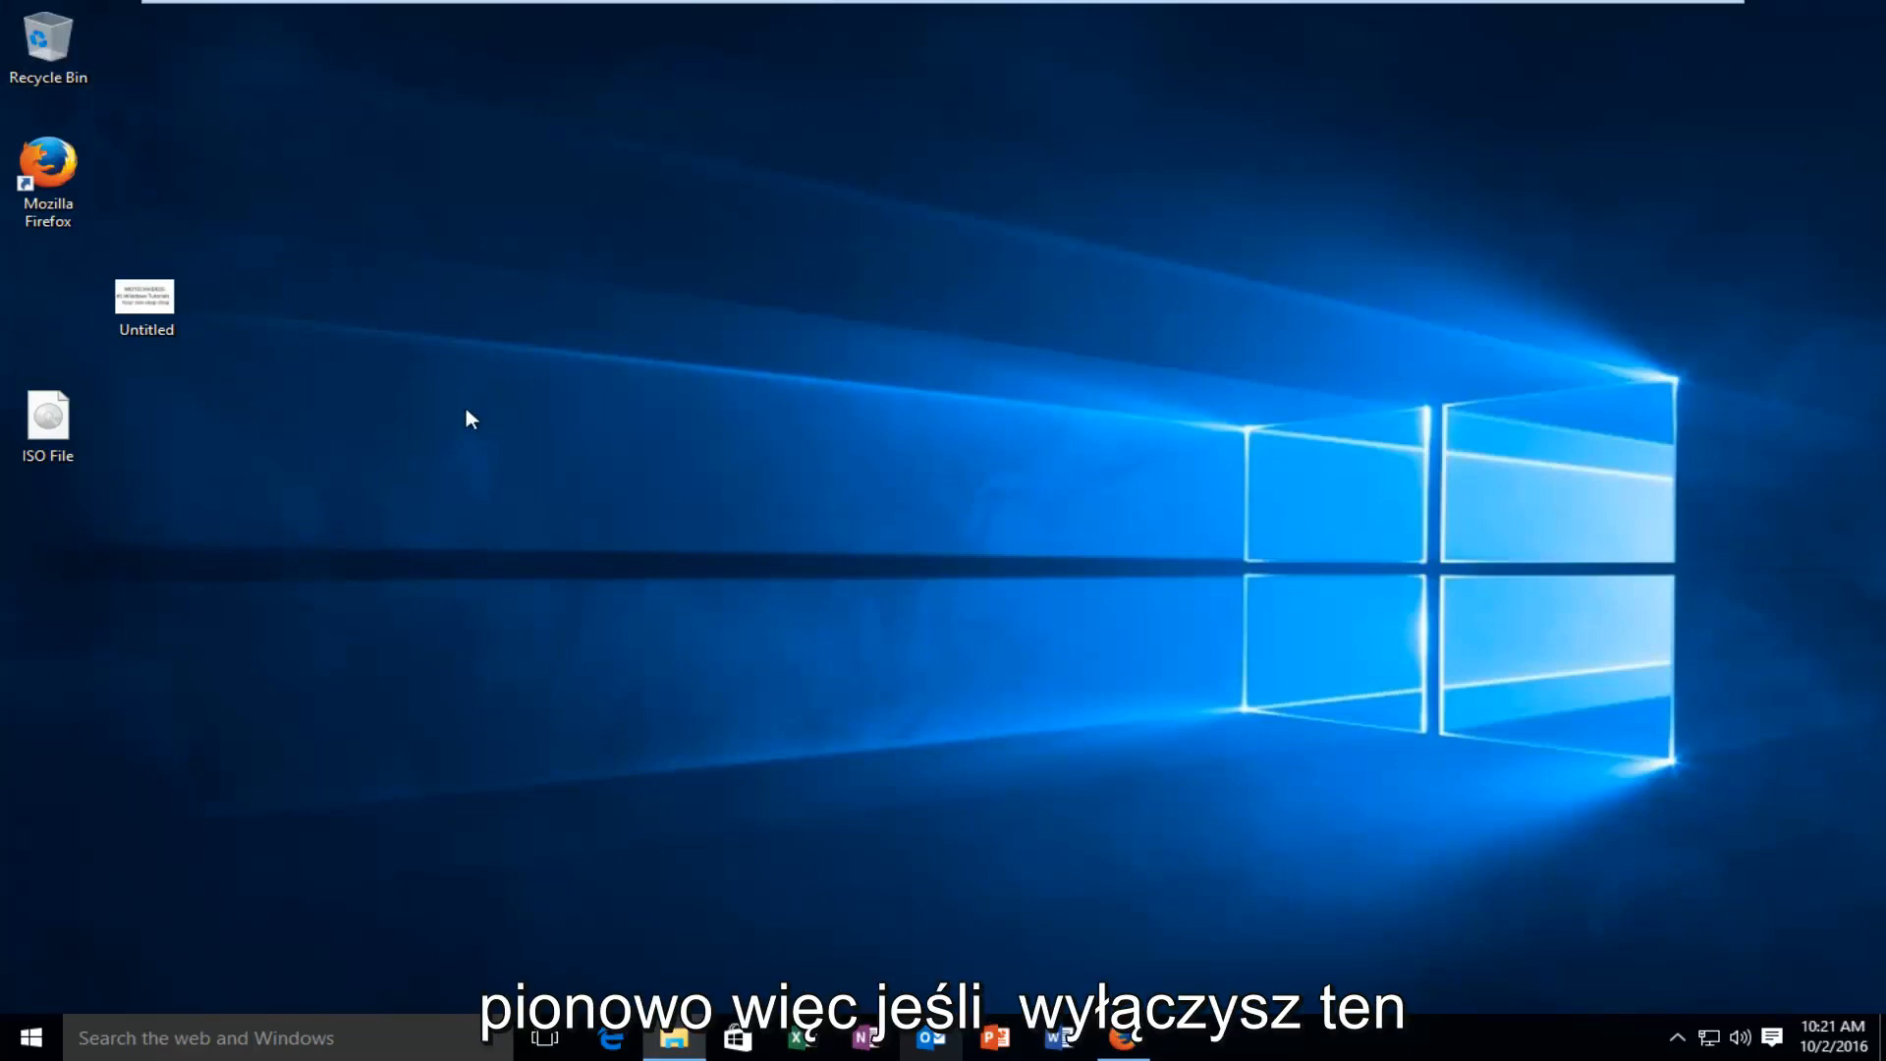
pyautogui.moveTo(428, 419)
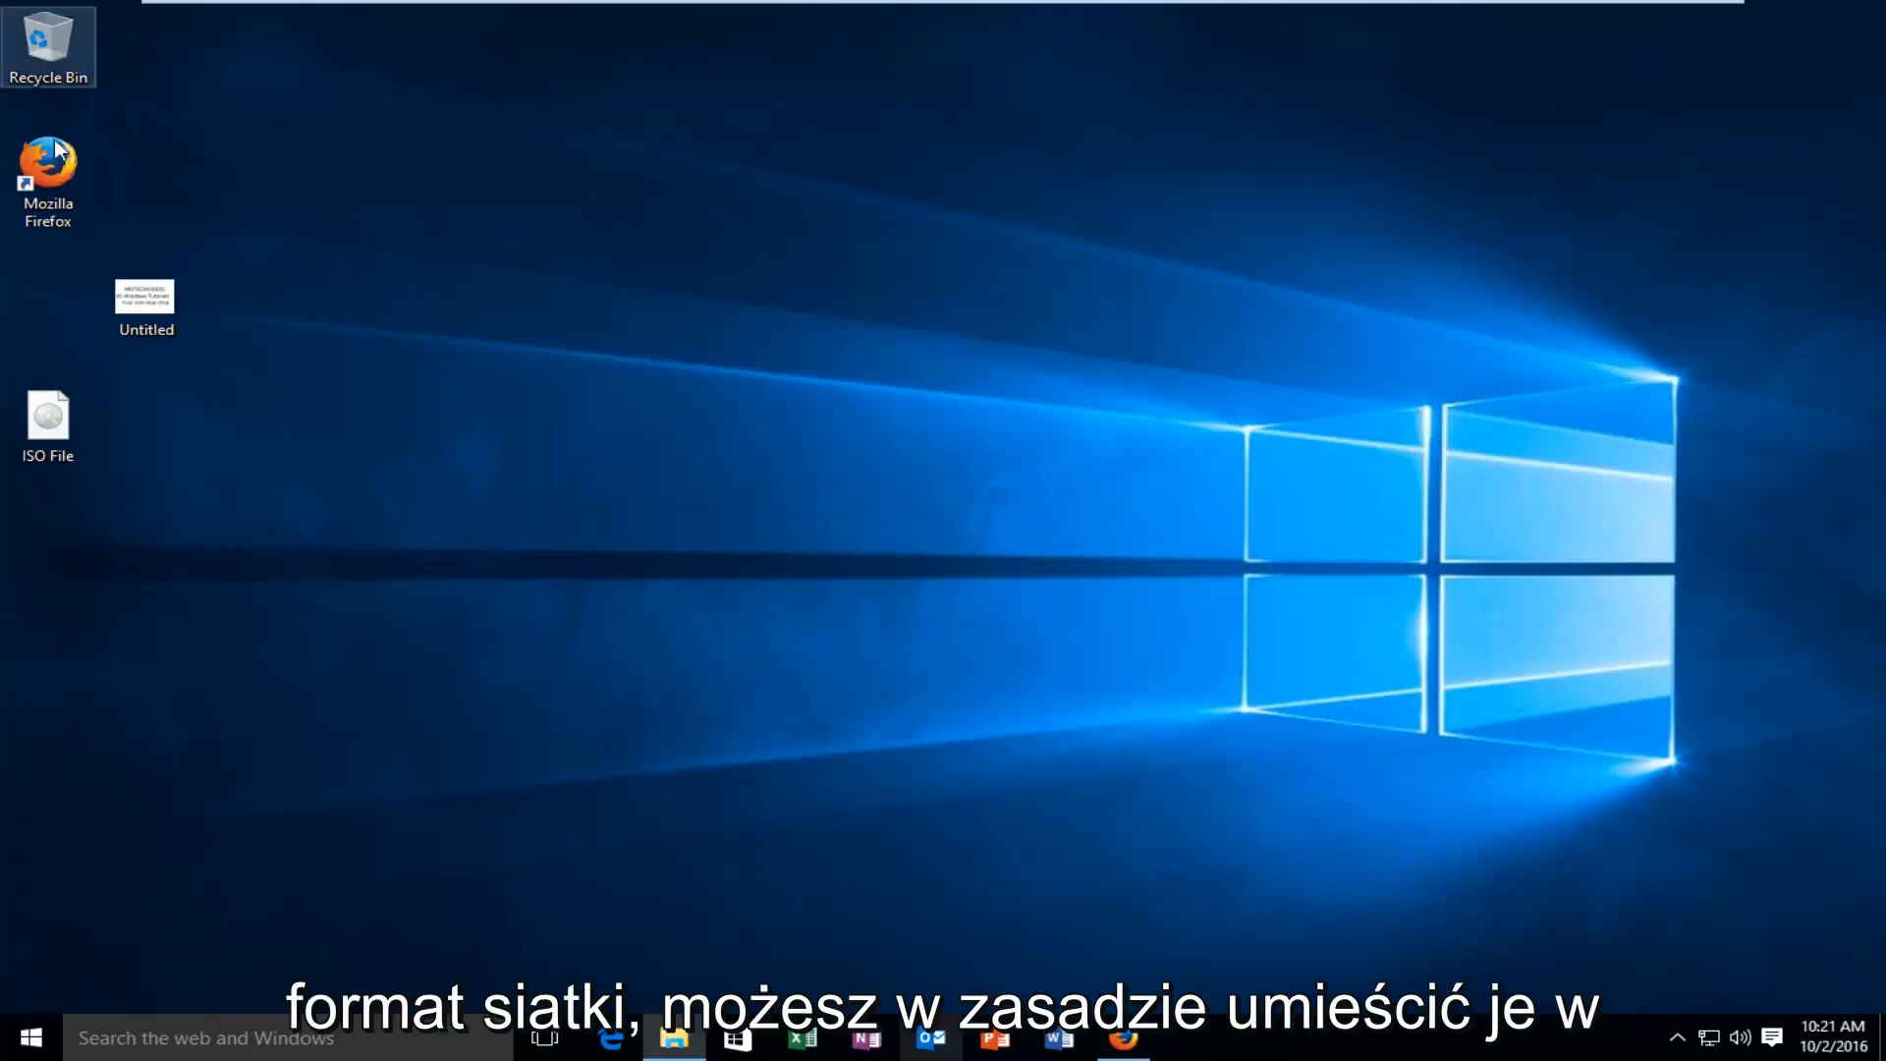
pyautogui.moveTo(4, 452)
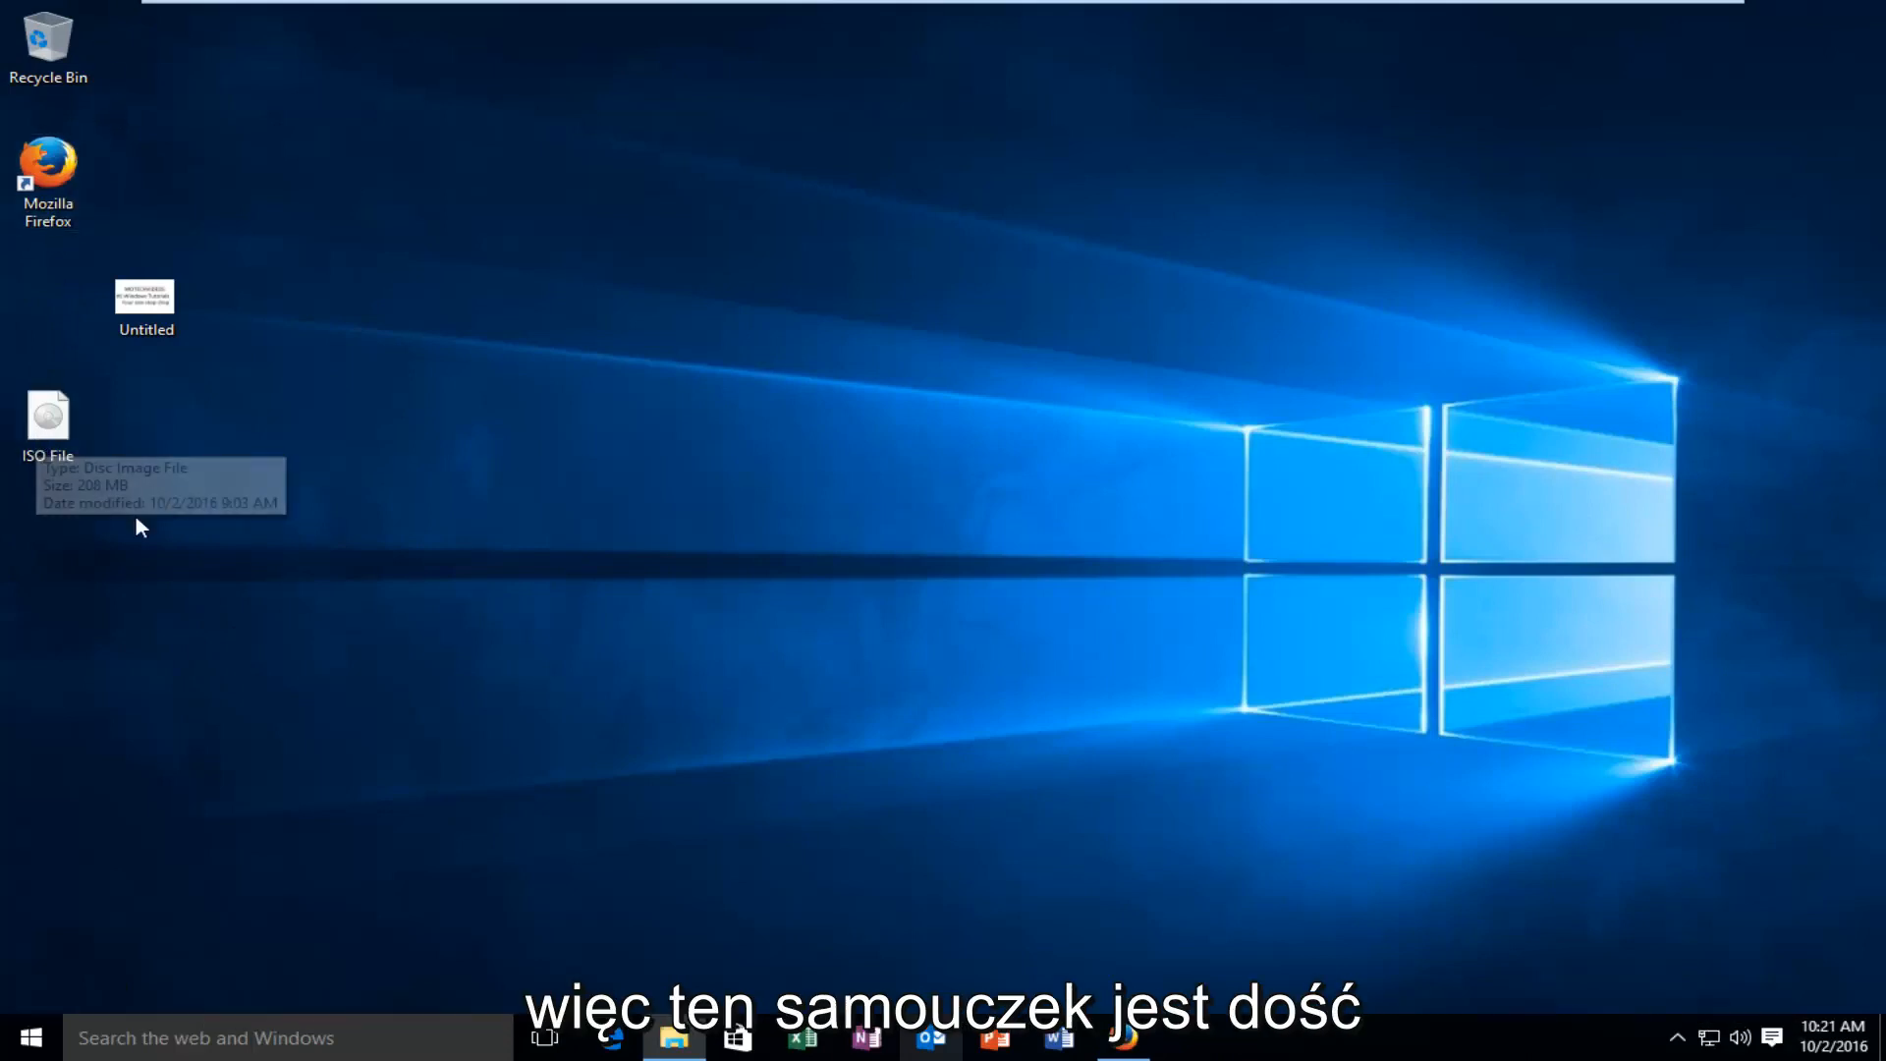
pyautogui.moveTo(188, 522)
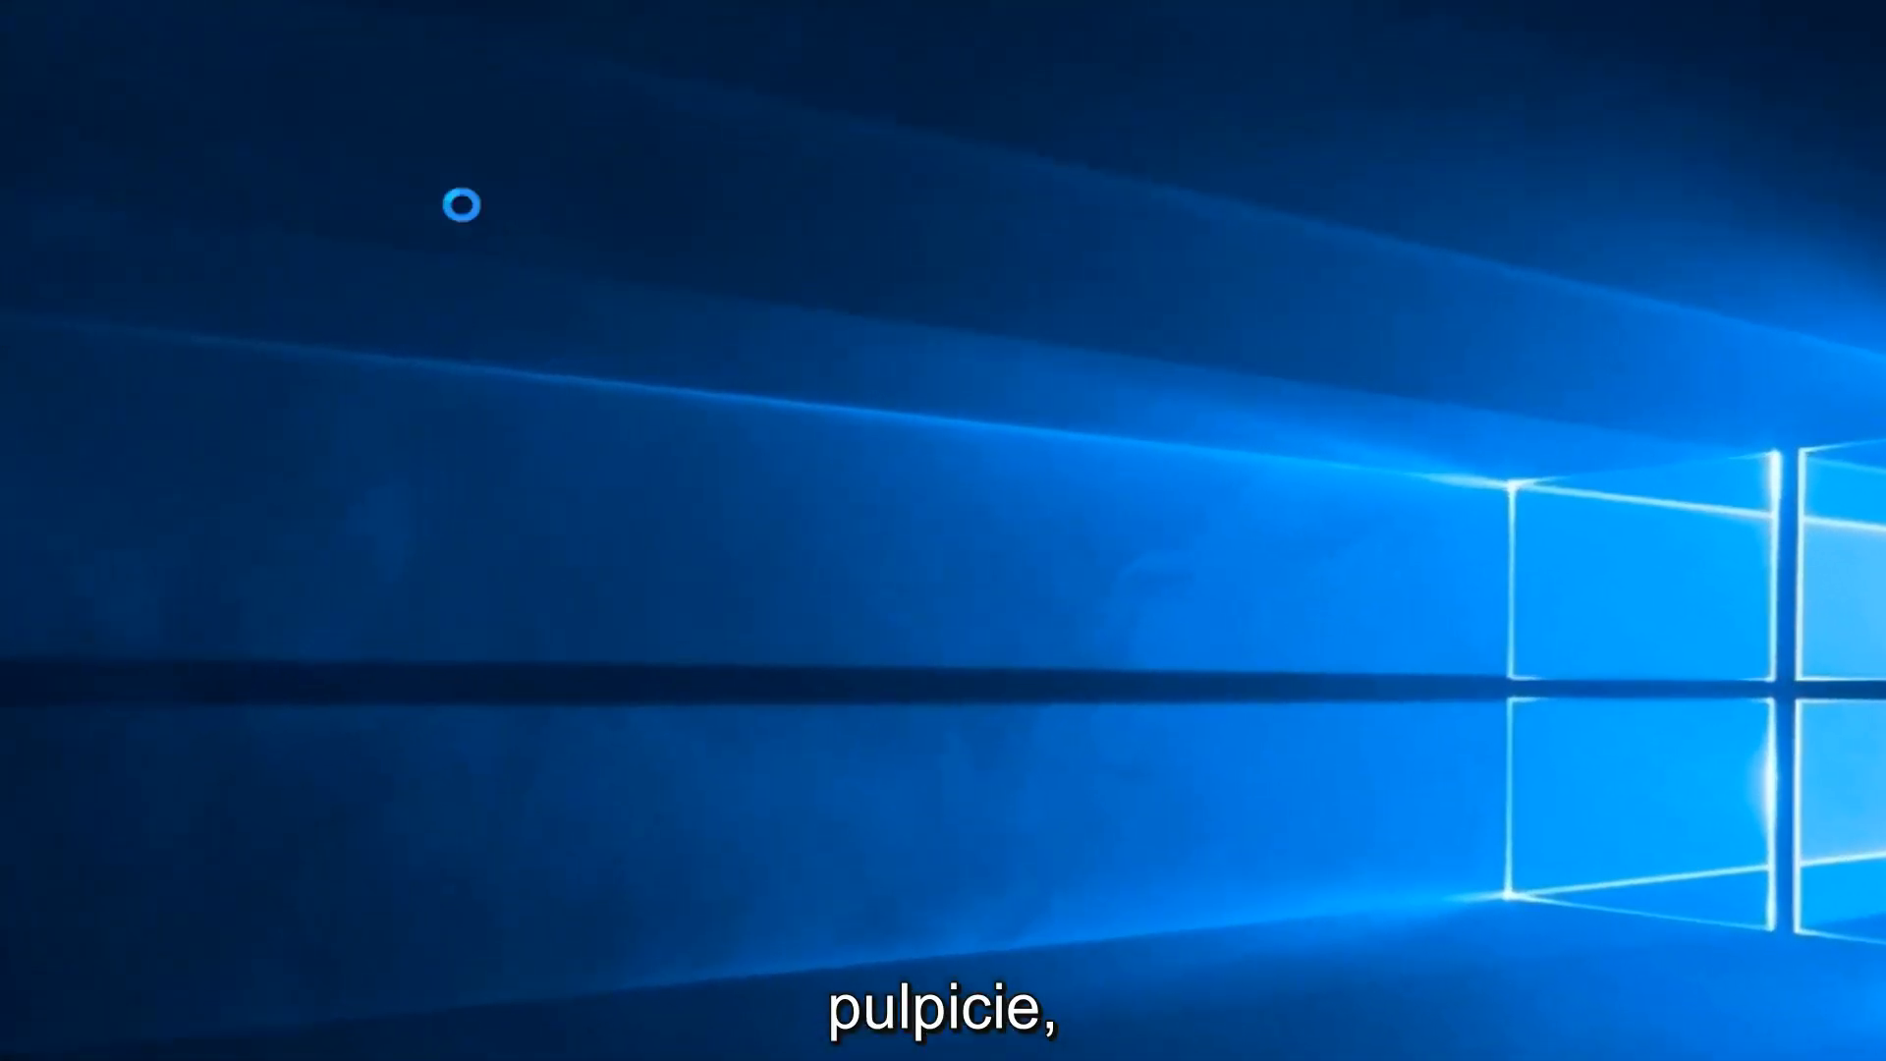
# Step: Show the desktop context menu's View options, revealing Align icons to grid enabled
pyautogui.rightClick(491, 228)
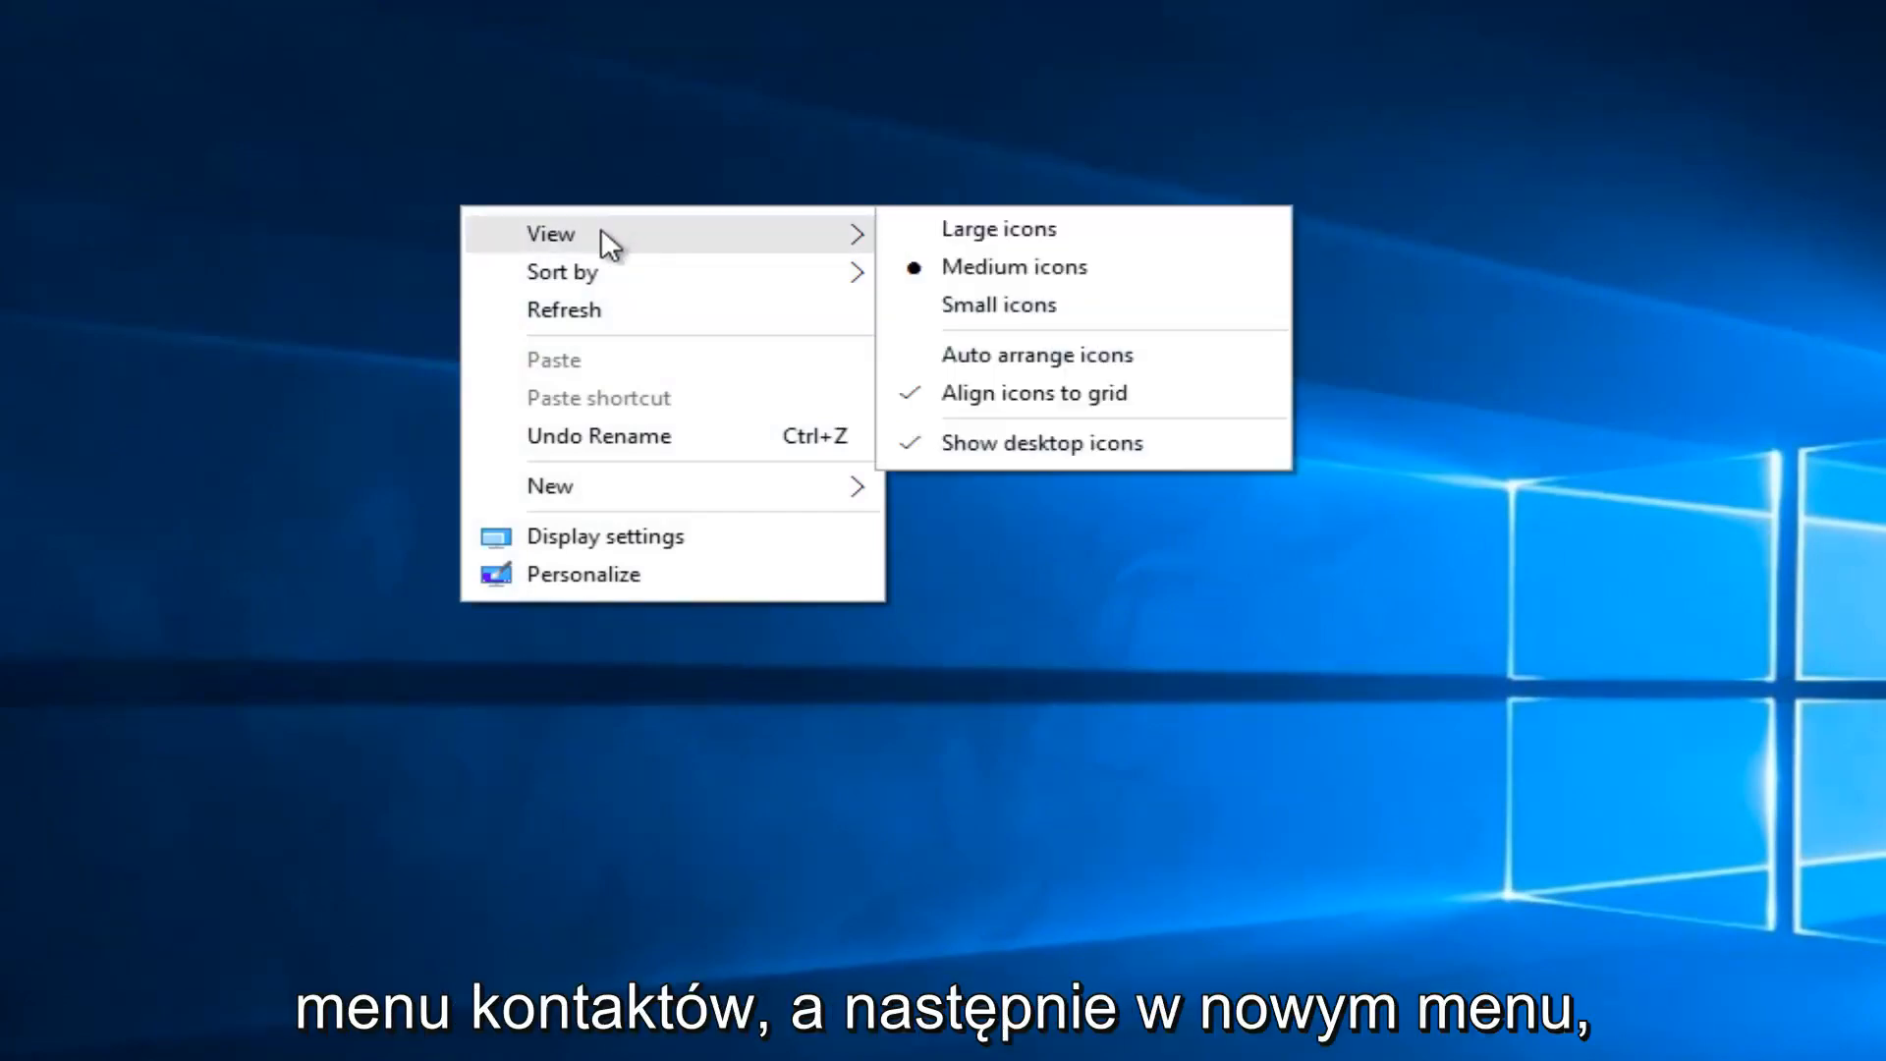
pyautogui.moveTo(818, 251)
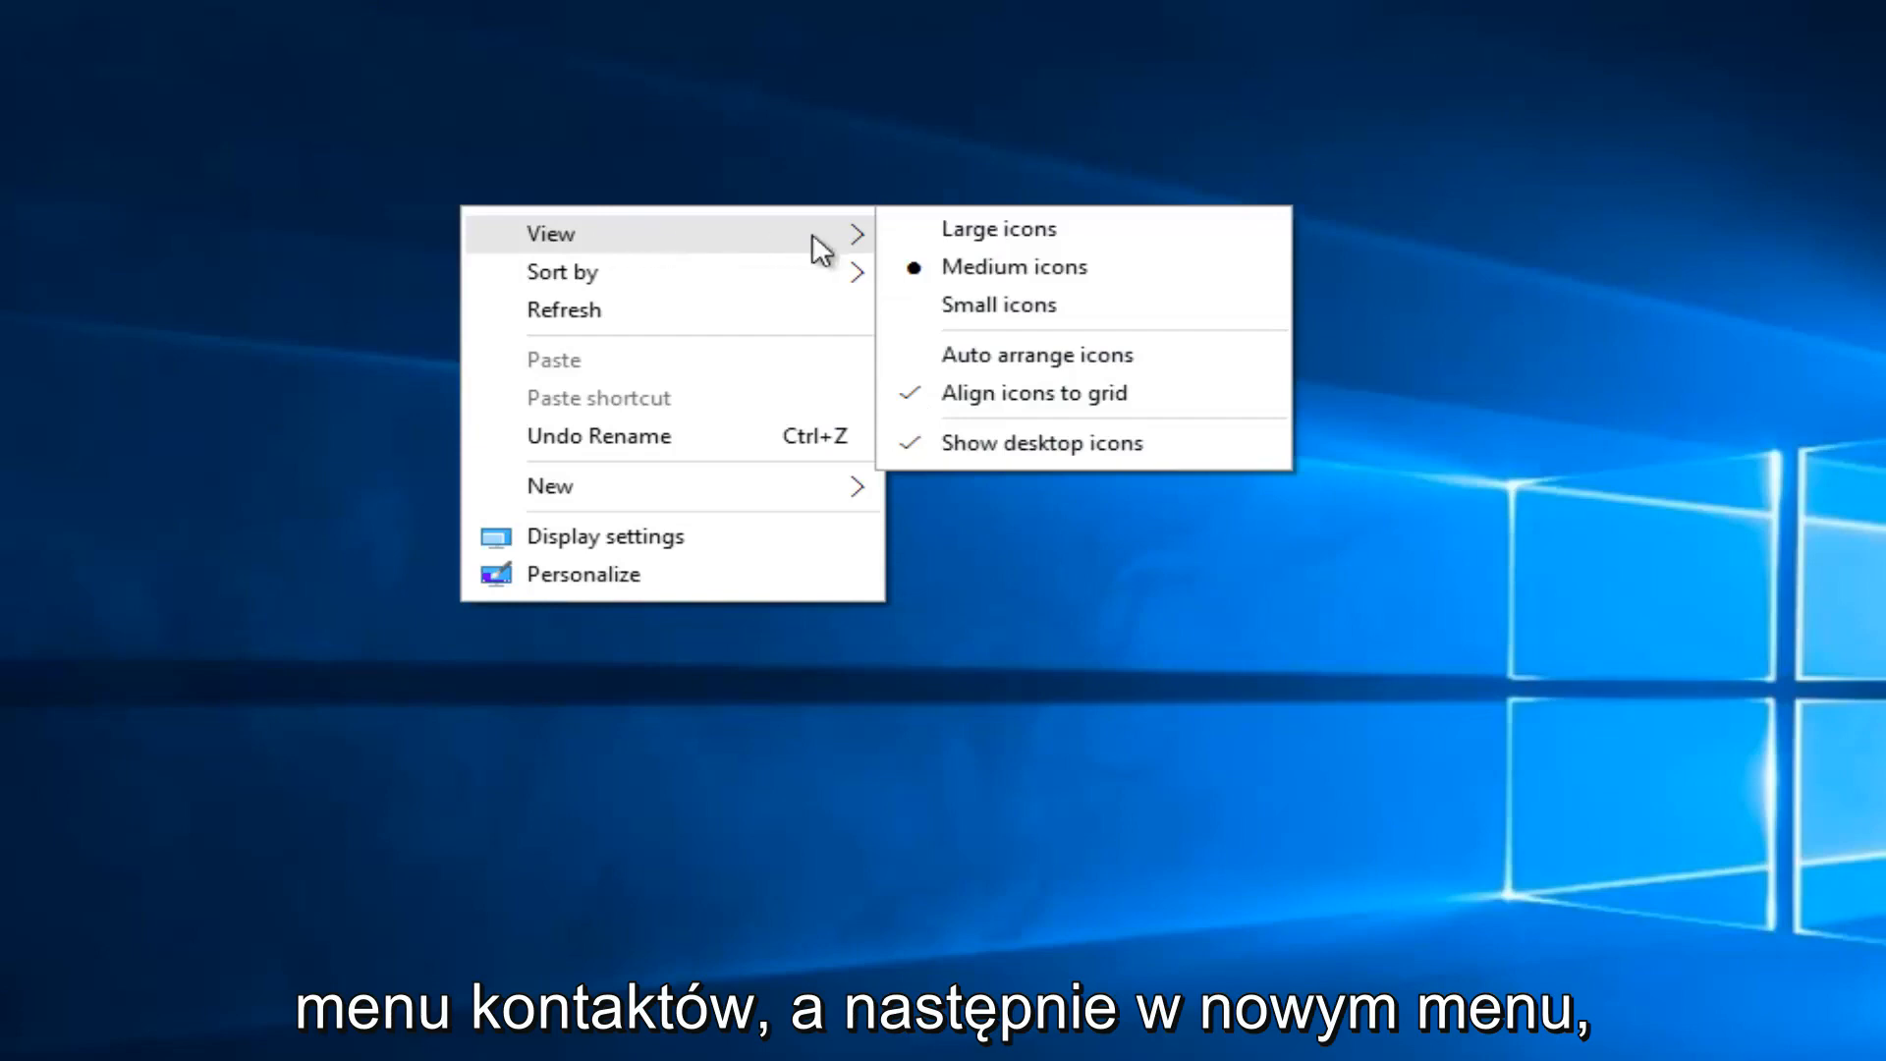
pyautogui.moveTo(896, 412)
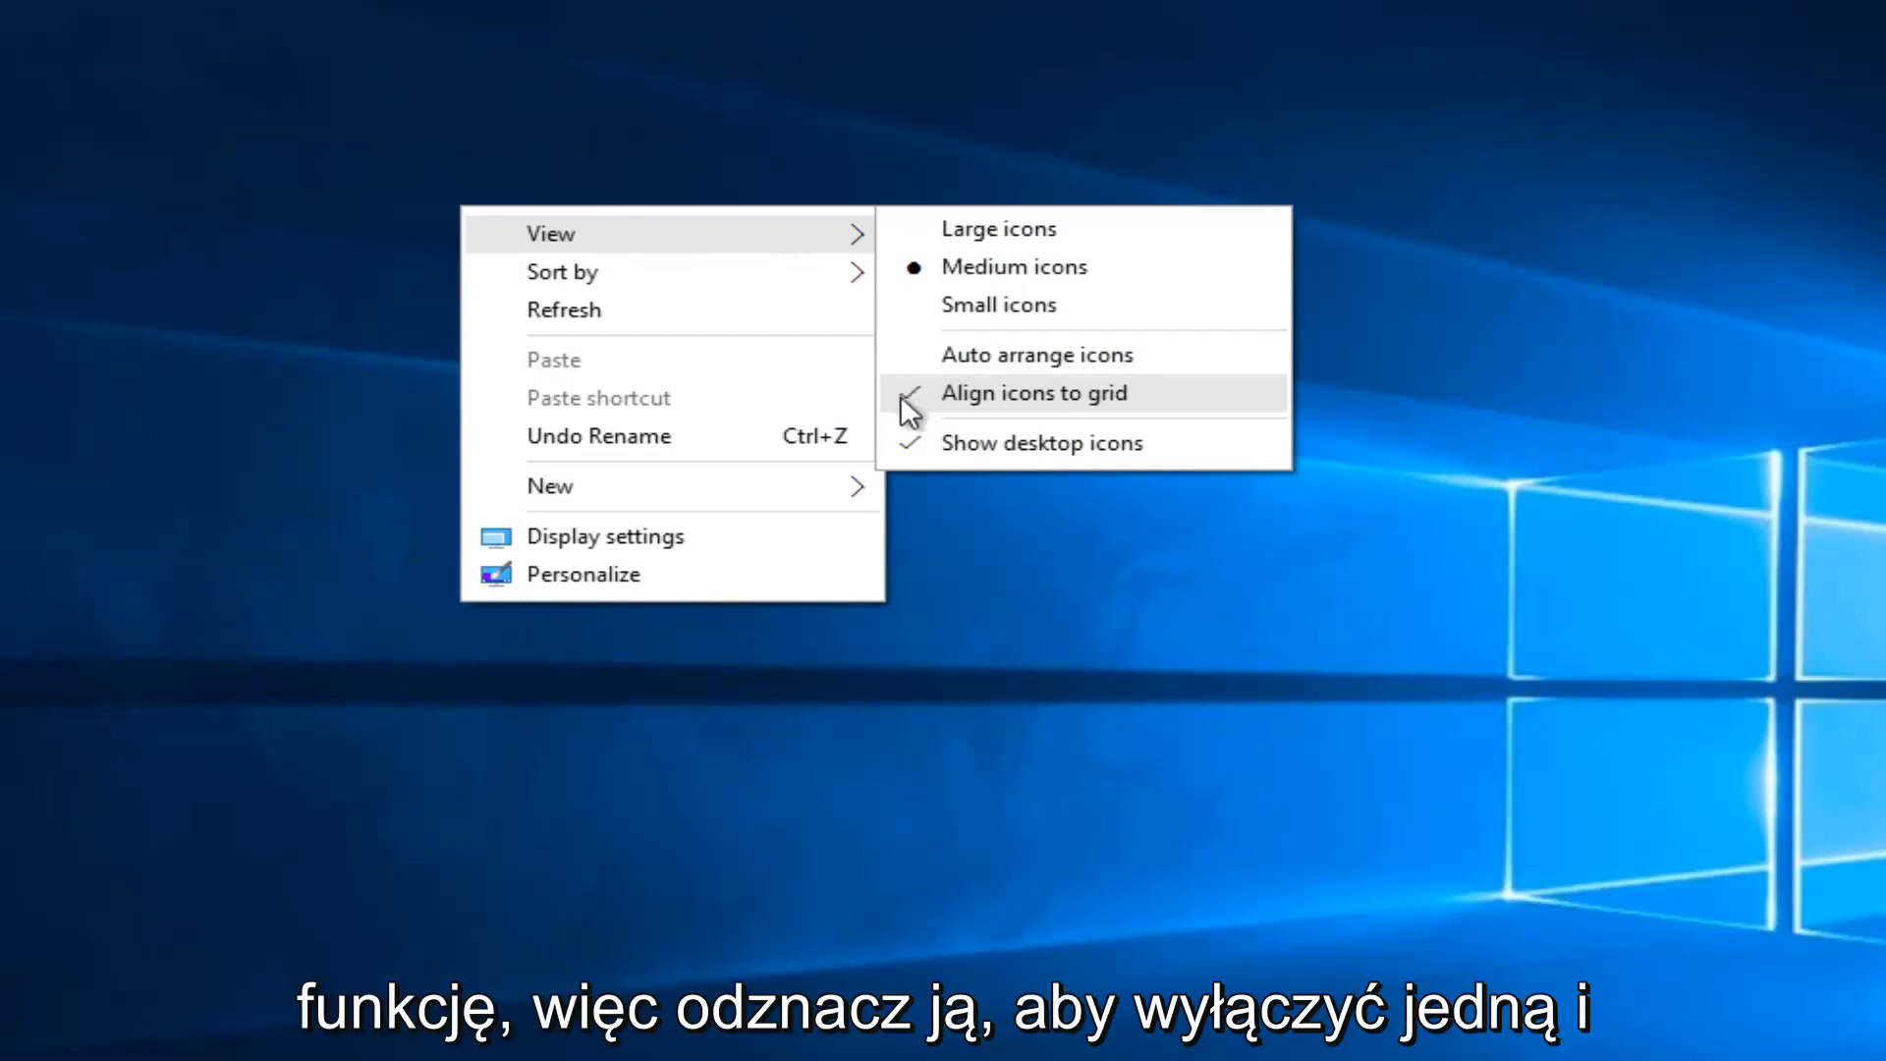
pyautogui.click(1034, 393)
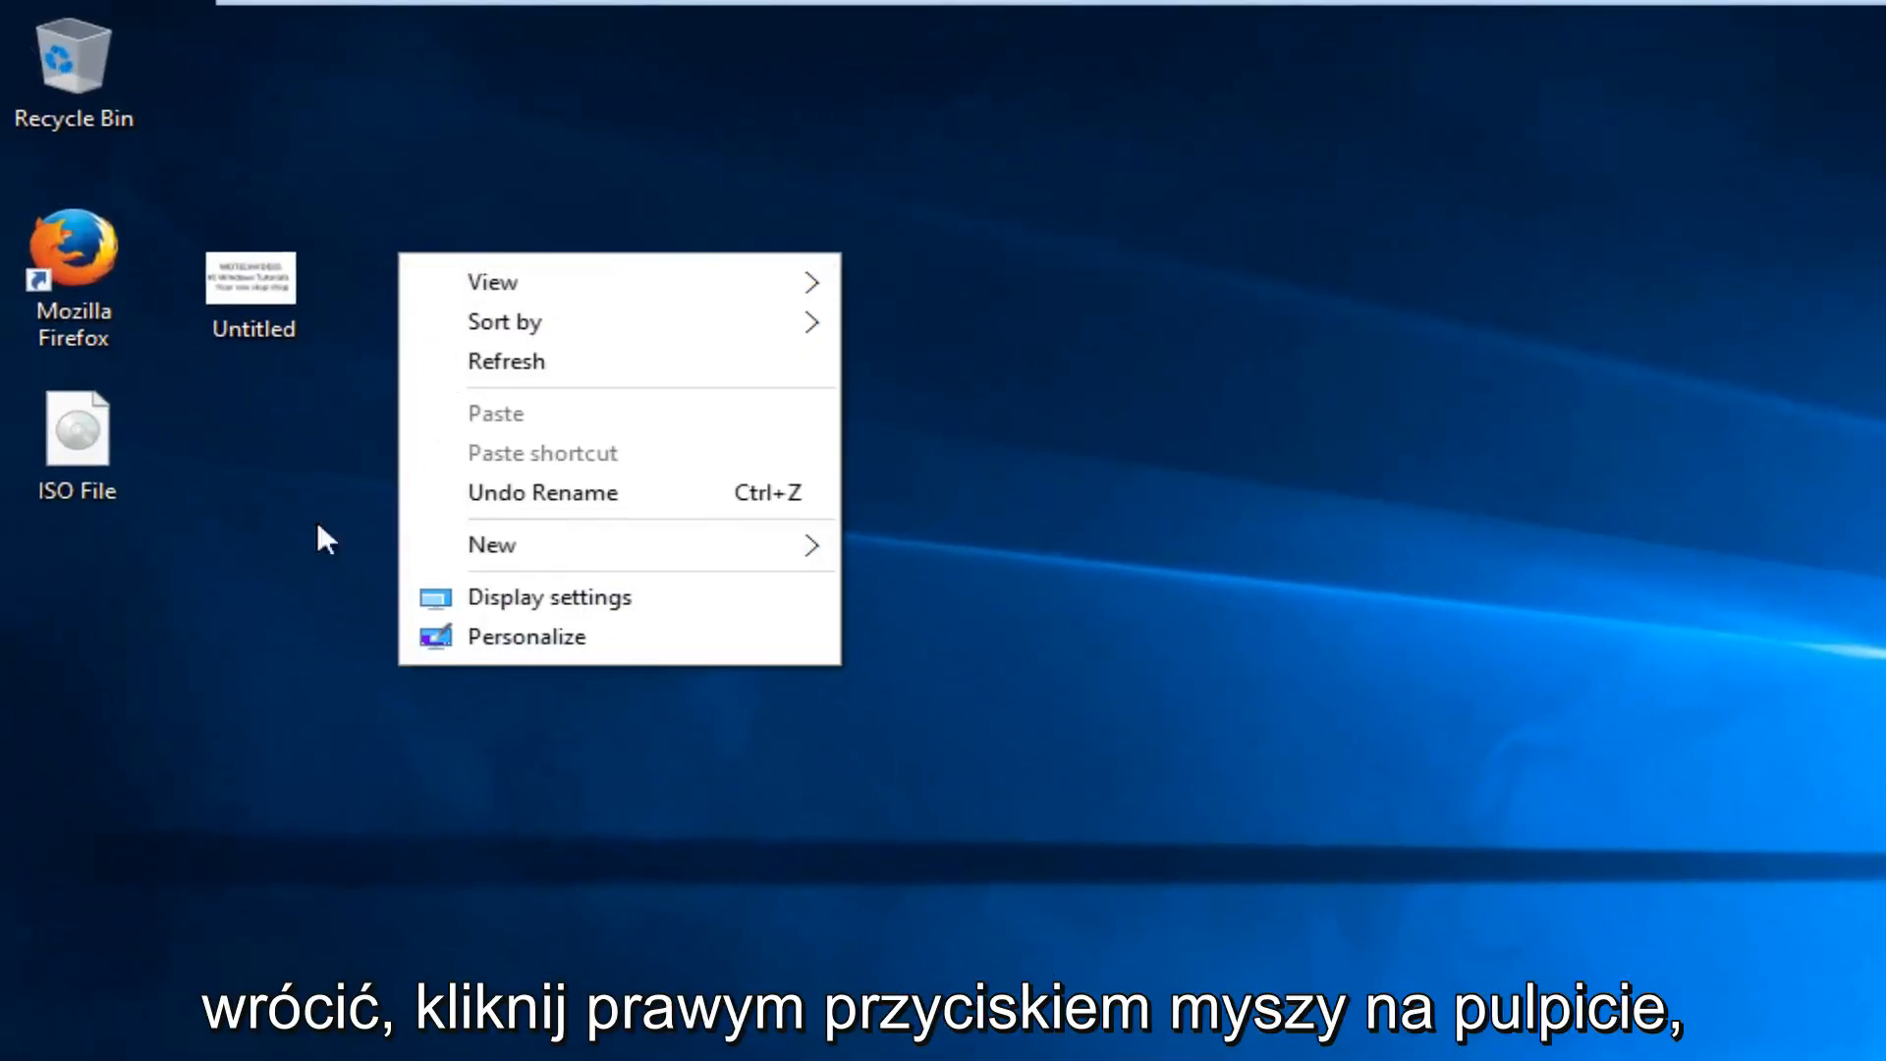
# Step: Re-check Align icons to grid so the Untitled icon snaps onto the grid beside Firefox
pyautogui.click(519, 283)
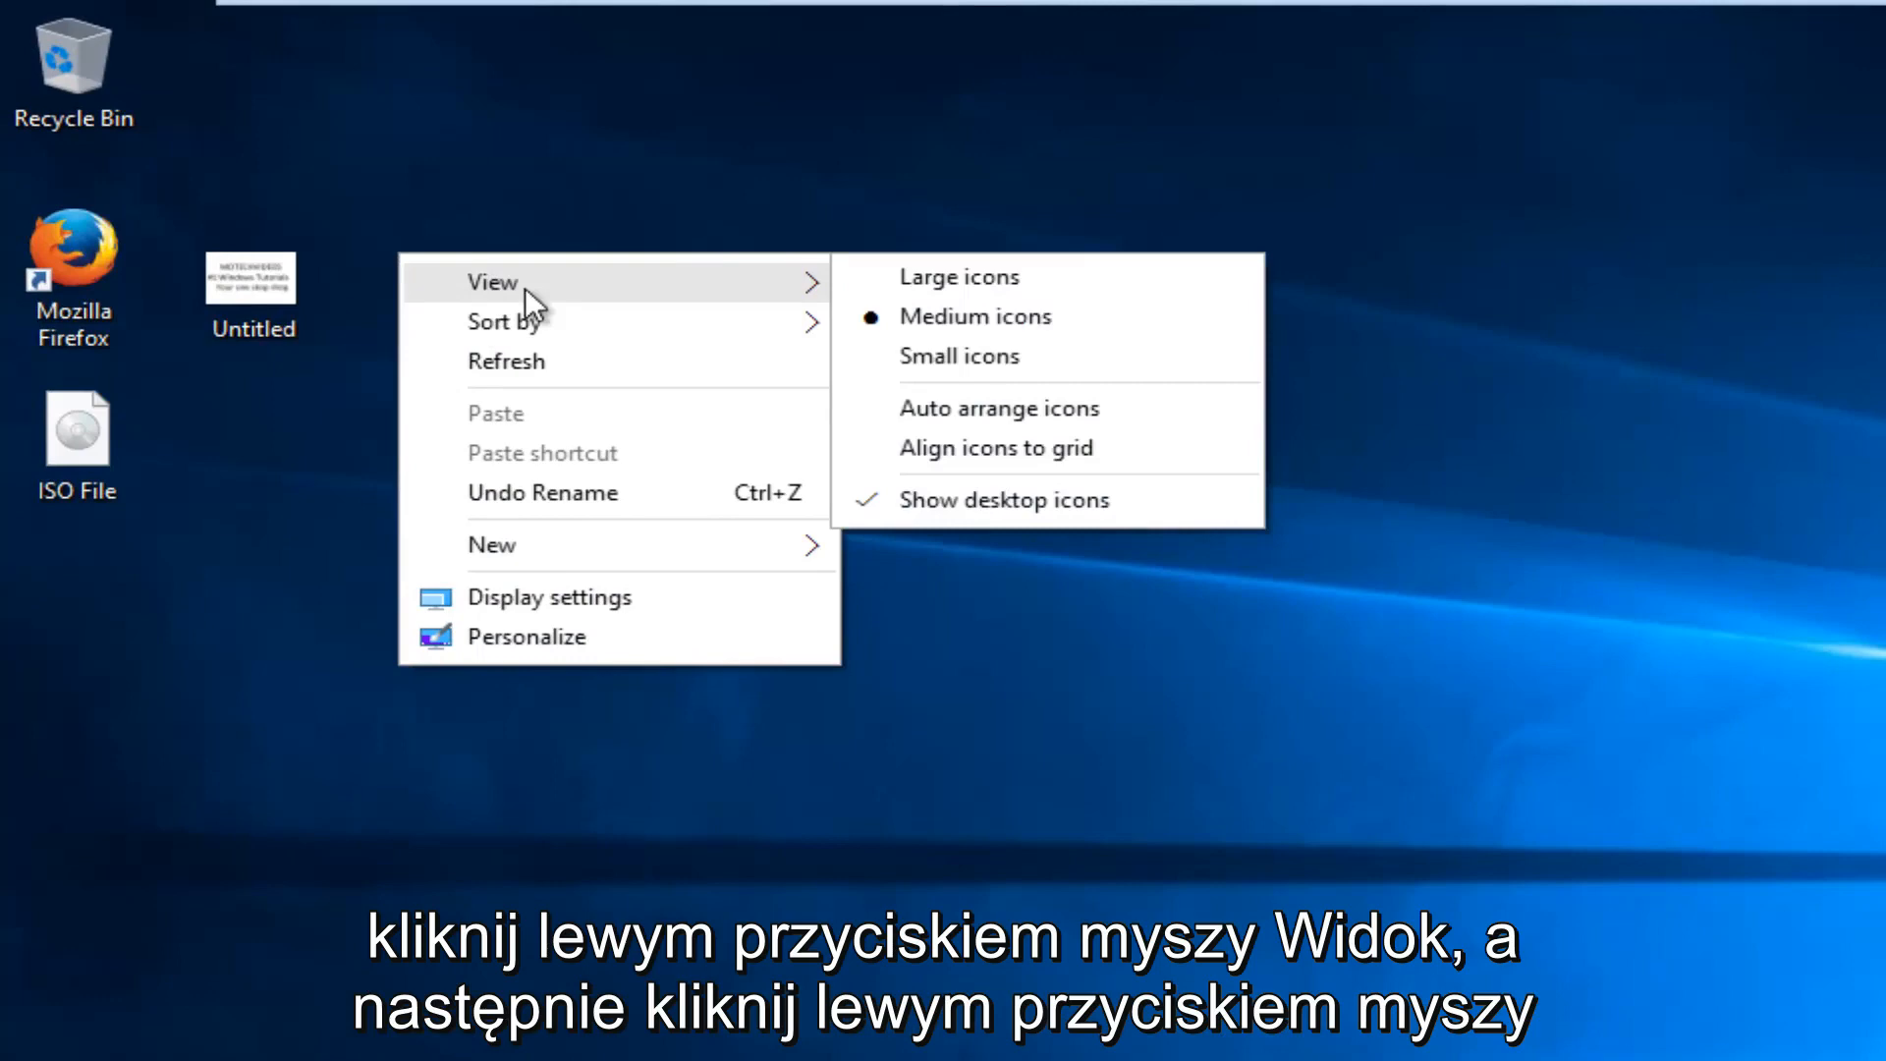
pyautogui.moveTo(868, 470)
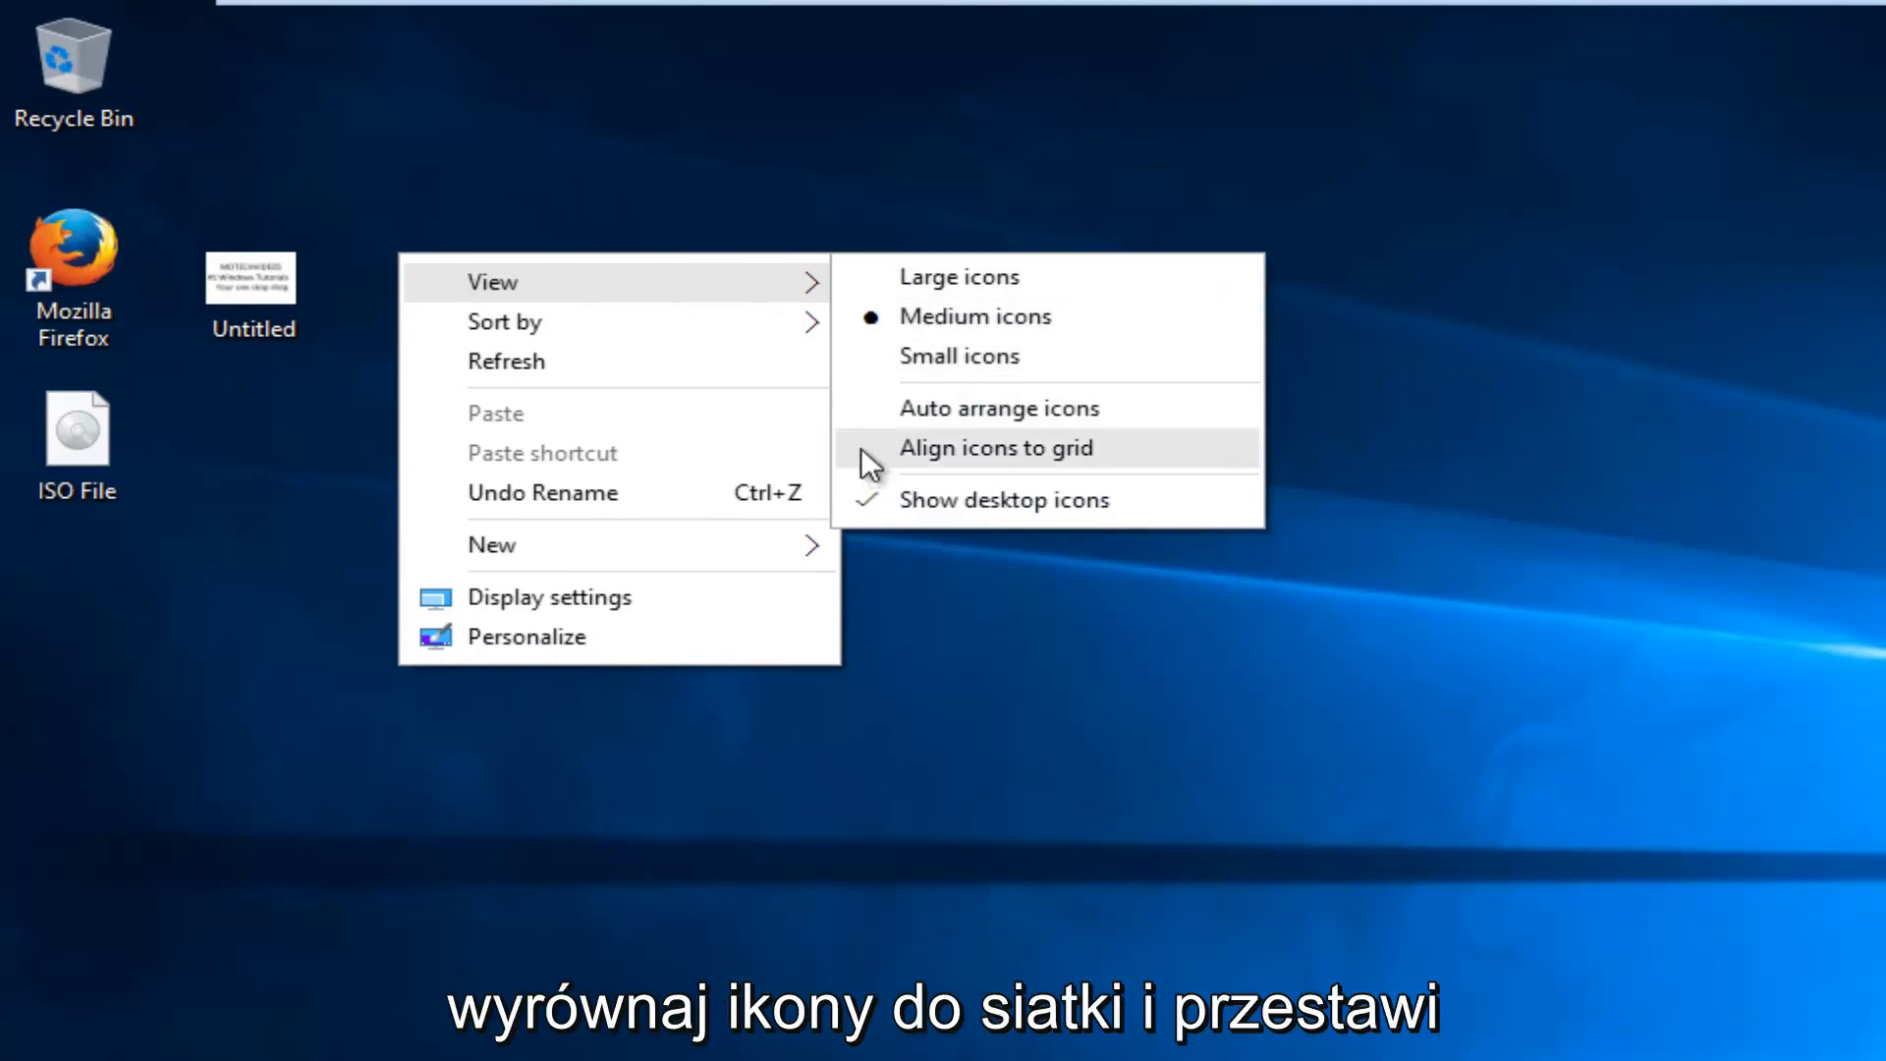
pyautogui.click(997, 448)
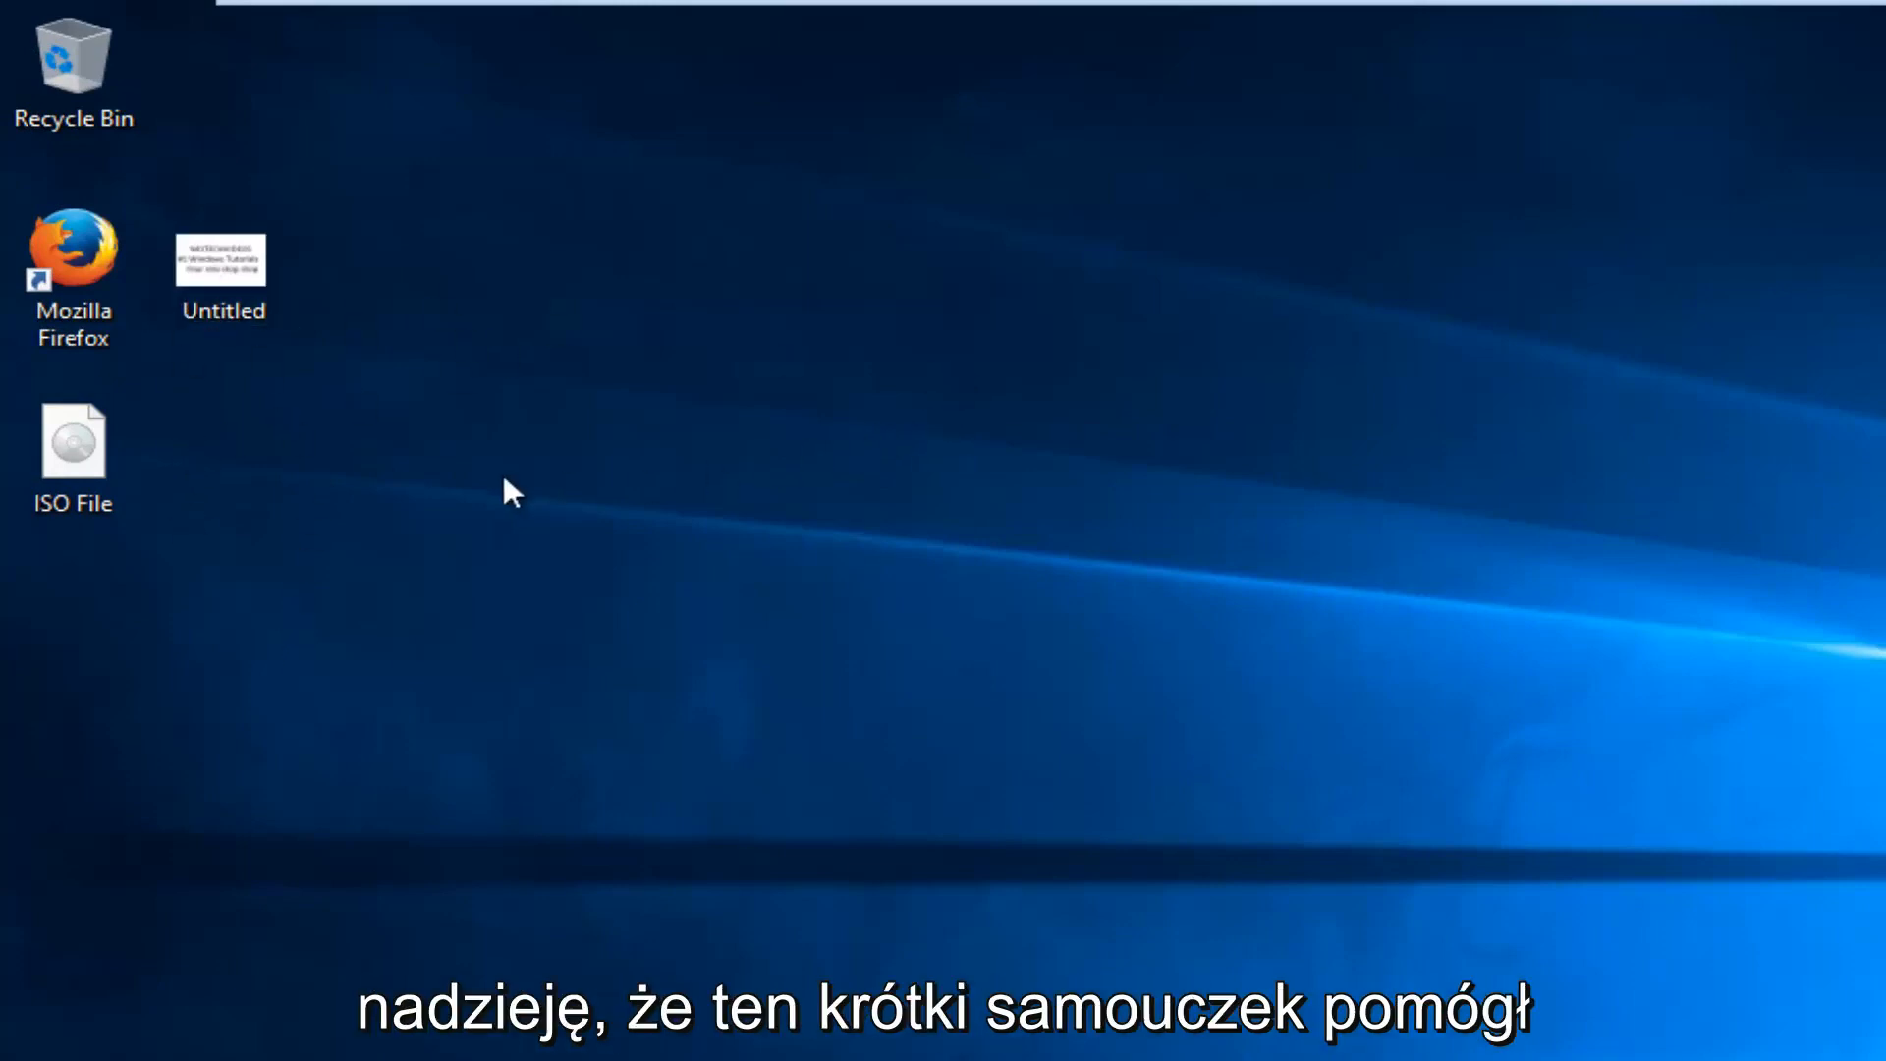
pyautogui.moveTo(562, 631)
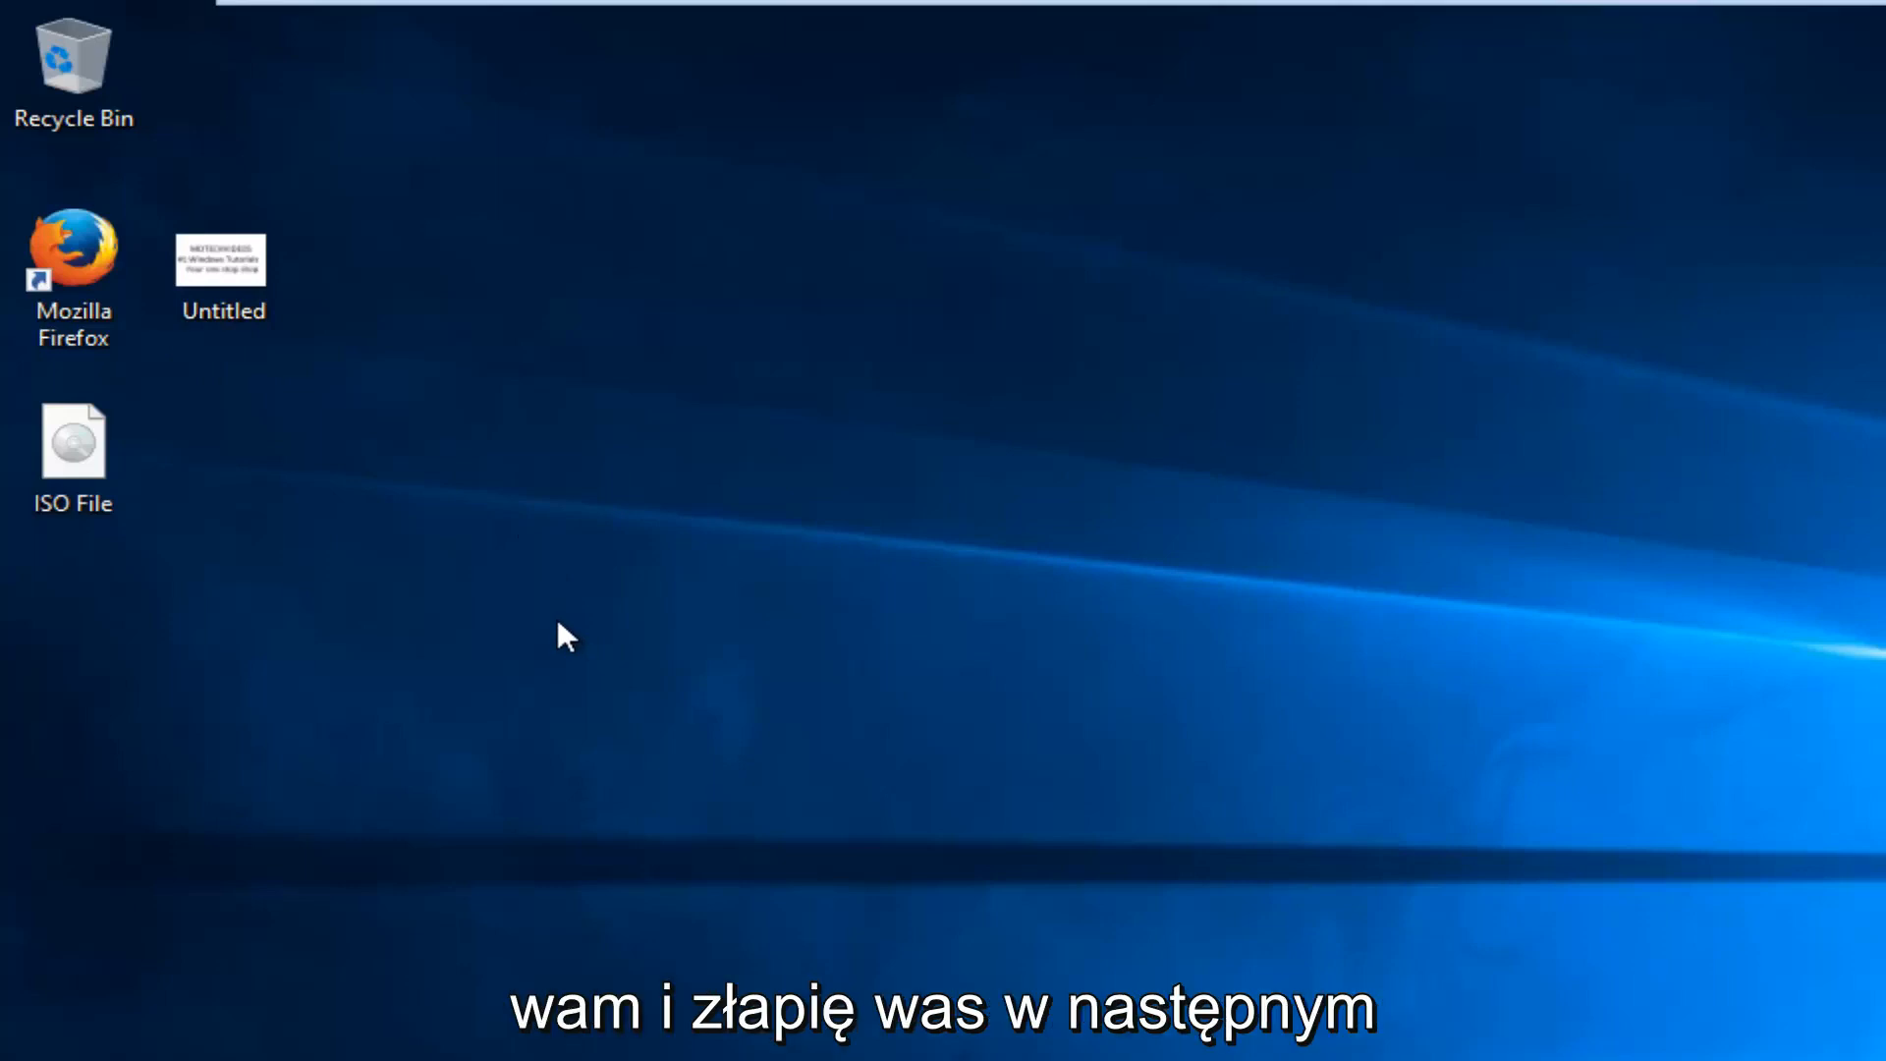